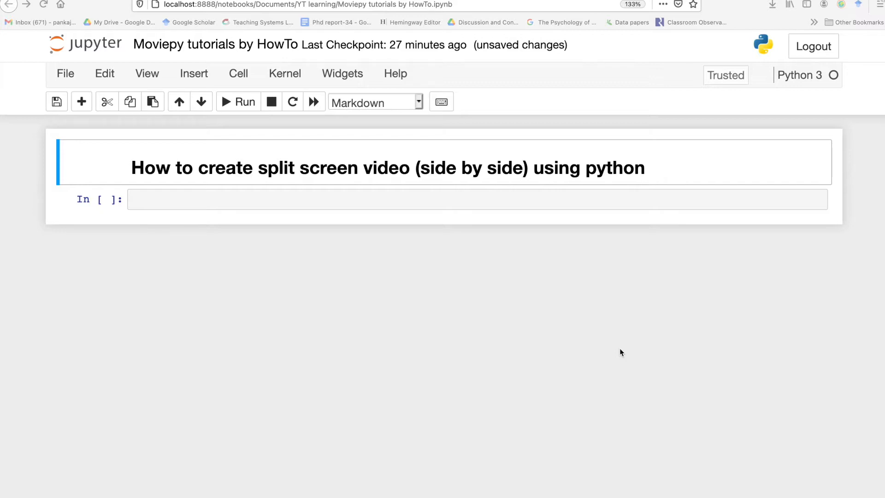
- Put the empty code cell below the split-screen heading into edit mode
{"action": "left_click", "coordinate": [359, 201]}
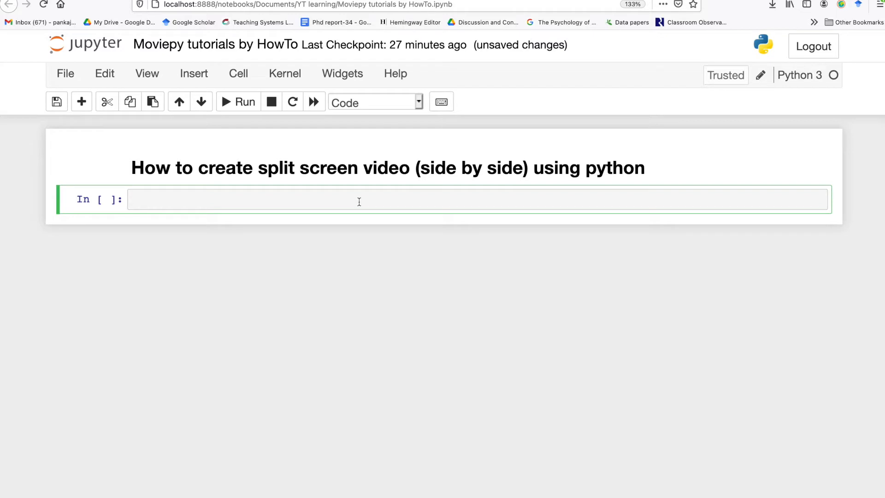
- Write 'from moviepy.editor import *' in the first code cell and run it
{"action": "left_click", "coordinate": [359, 201]}
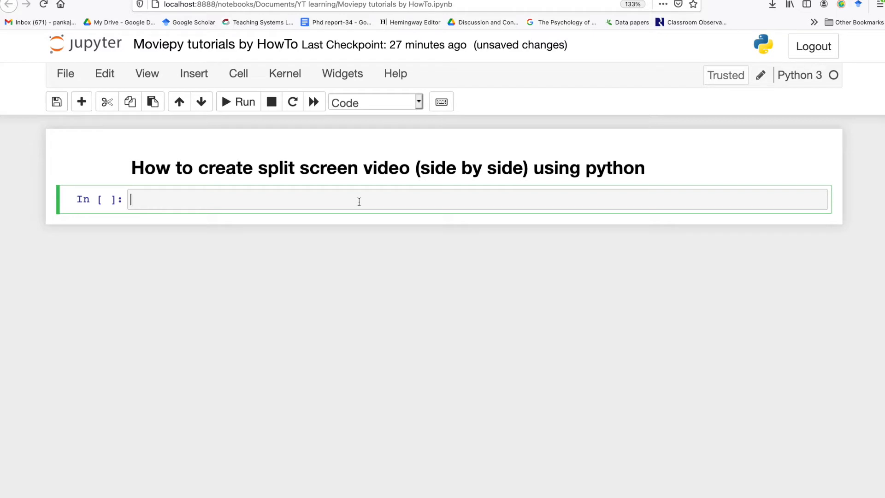
{"action": "type", "text": "from mo"}
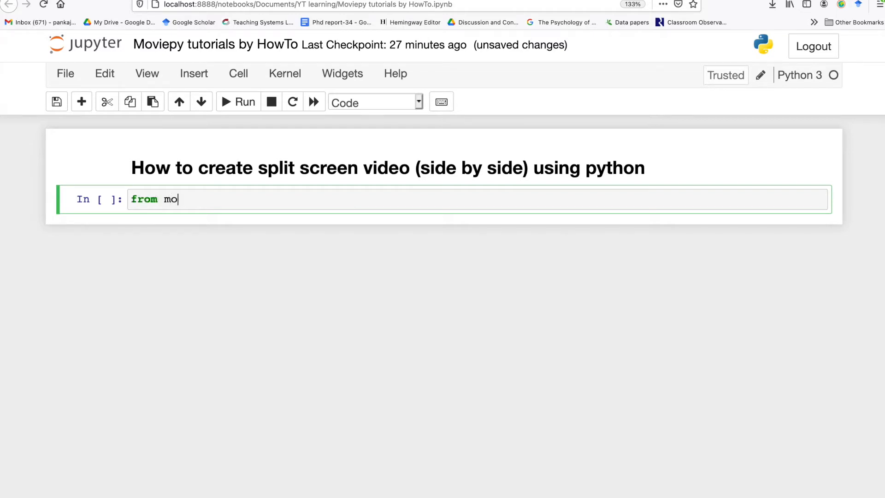
{"action": "type", "text": "viep"}
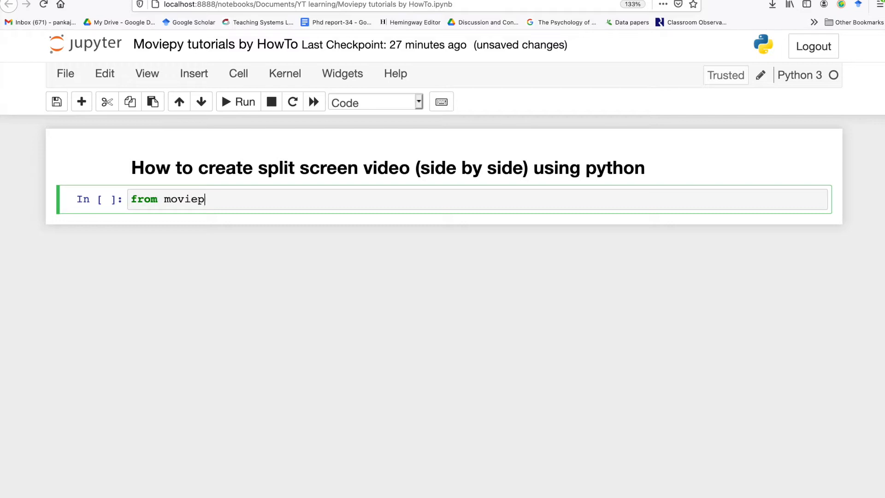
{"action": "type", "text": "y.edit"}
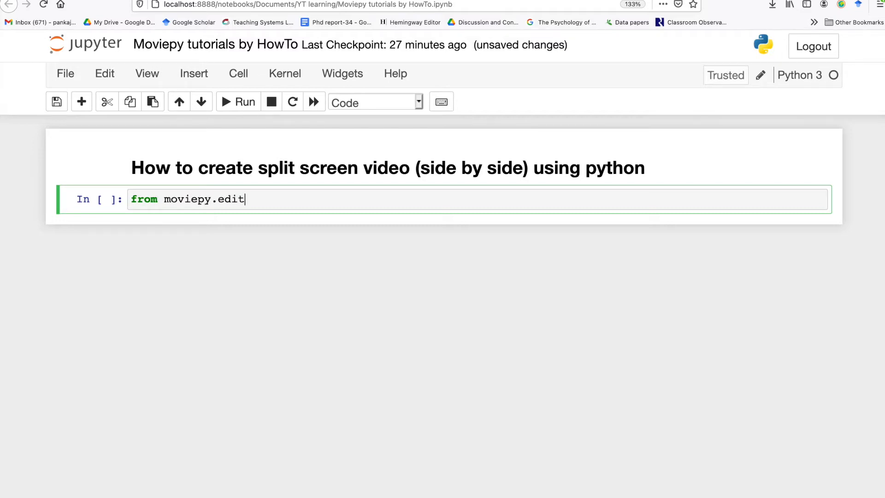
{"action": "type", "text": "or import *"}
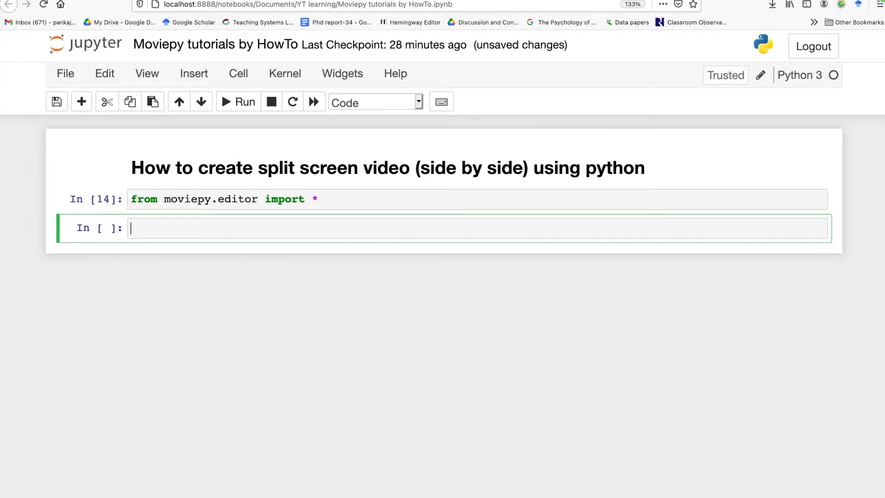
- Load ~/Downloads/rock.mp4 into clip c with VideoFileClip, correcting the folder path
{"action": "type", "text": "c = VideoFileCli"}
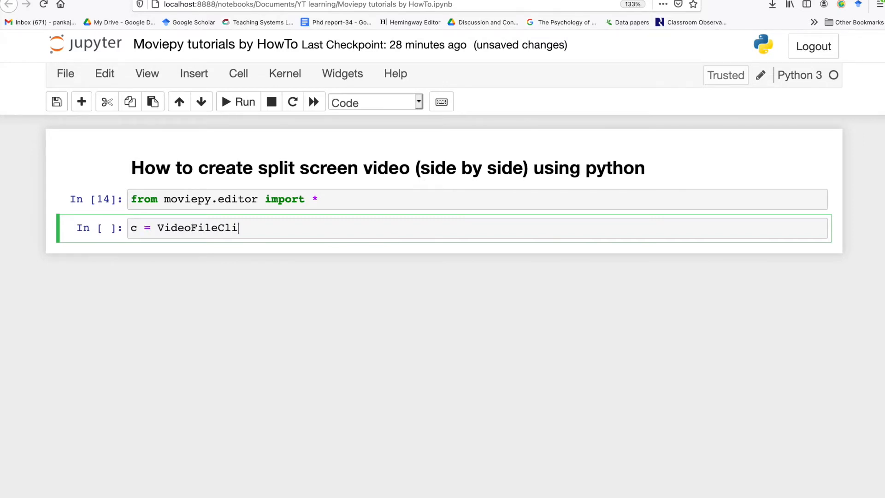
{"action": "type", "text": "p('')"}
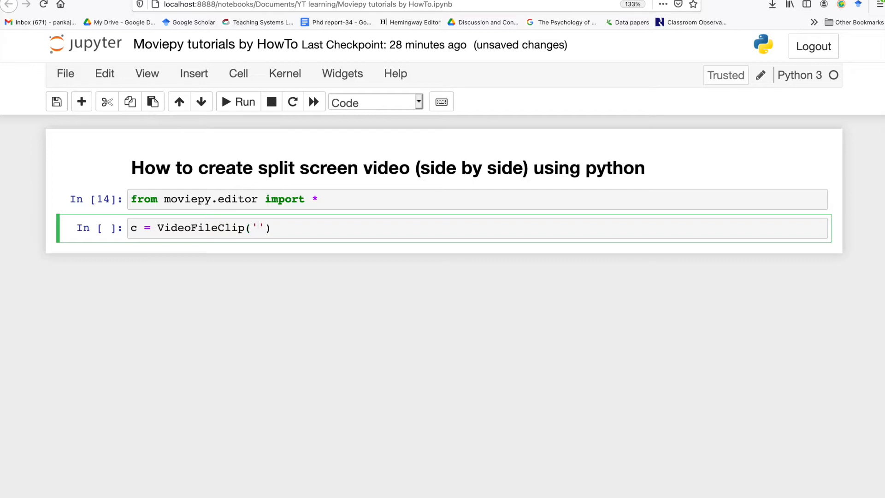
{"action": "type", "text": "~"}
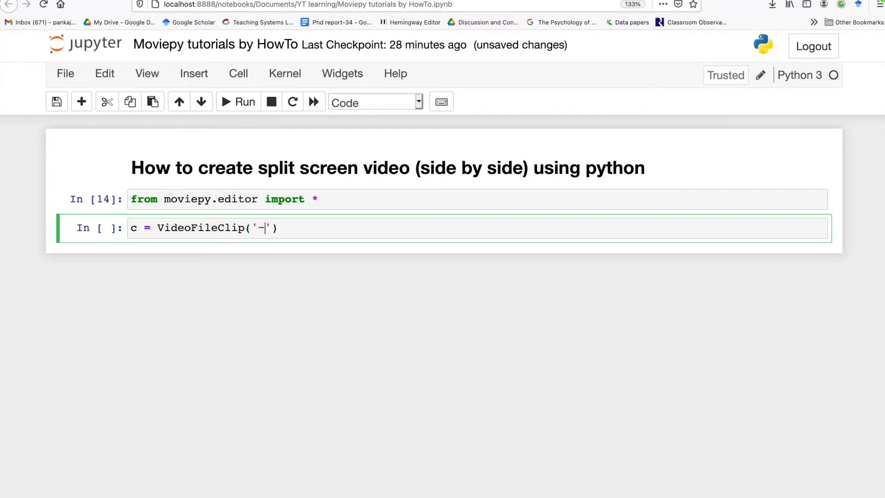
{"action": "type", "text": "/Do"}
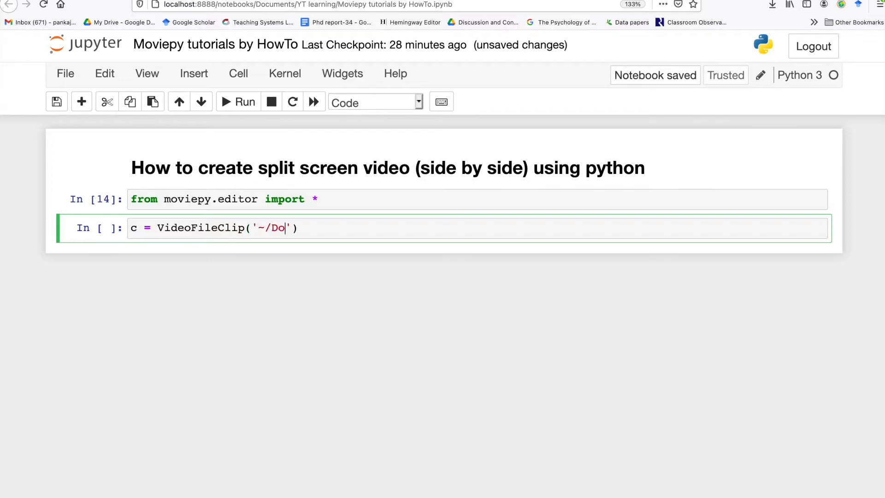
{"action": "type", "text": "/Users/pankaj/Documents/"}
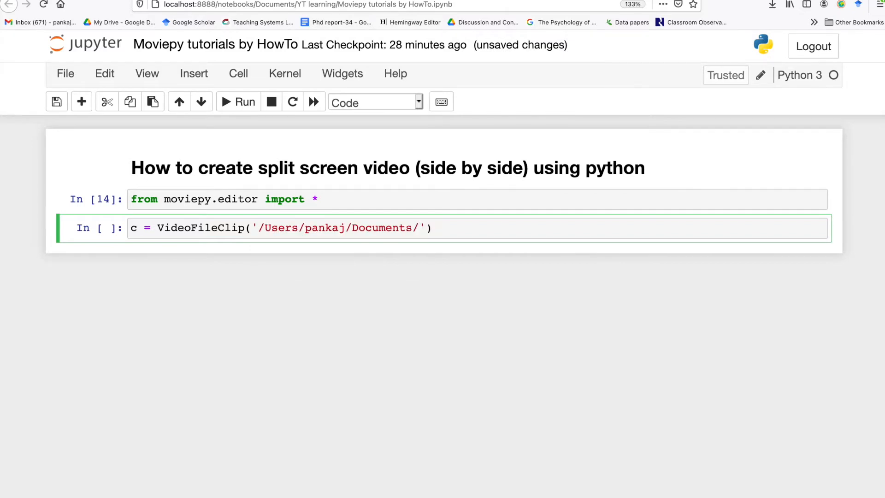
{"action": "key", "text": "BackSpace"}
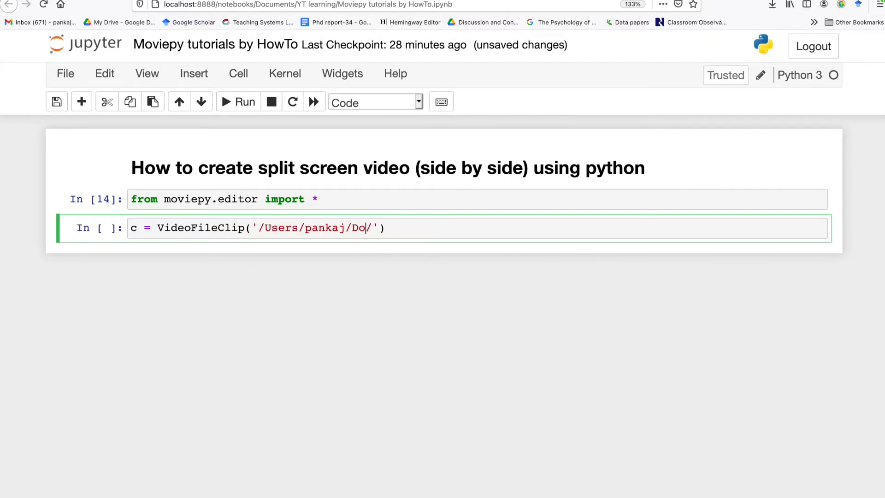
{"action": "type", "text": "wnloads/"}
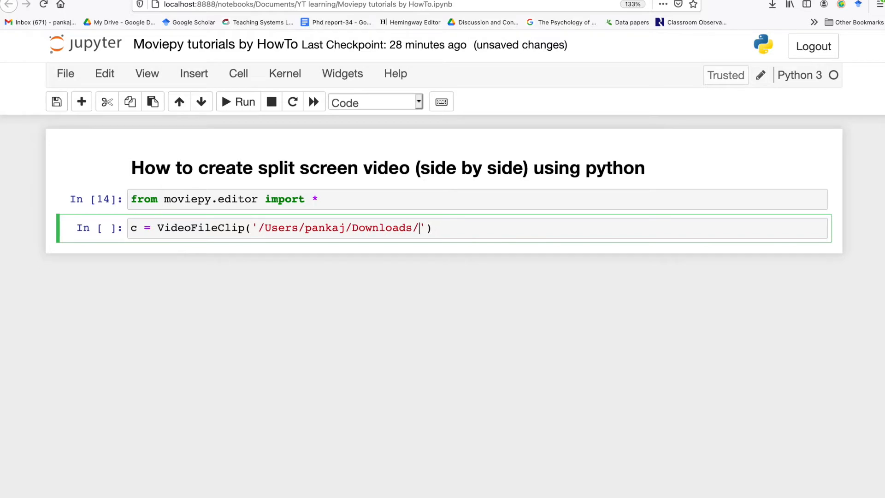
{"action": "type", "text": "rock.mp4"}
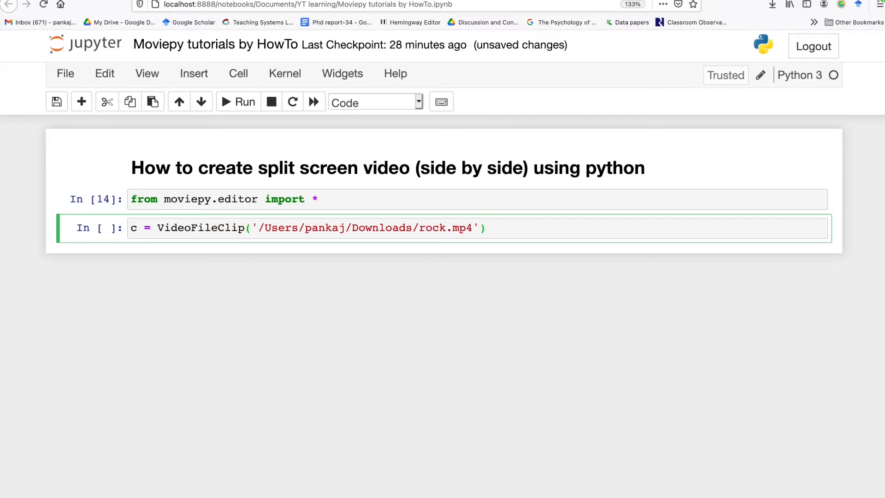
- On a new line, start c.ipython_display(width=300) to preview the clip inline
{"action": "key", "text": "Enter"}
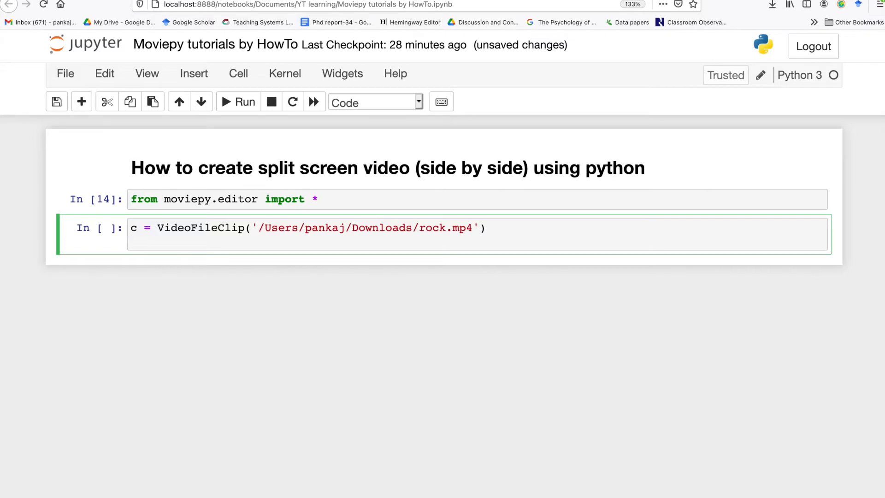
{"action": "type", "text": "c.ipython"}
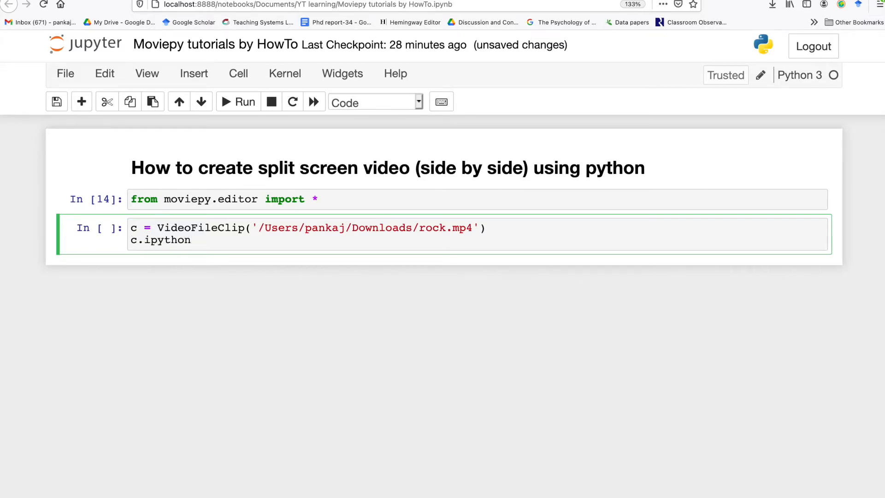
{"action": "type", "text": "_displa"}
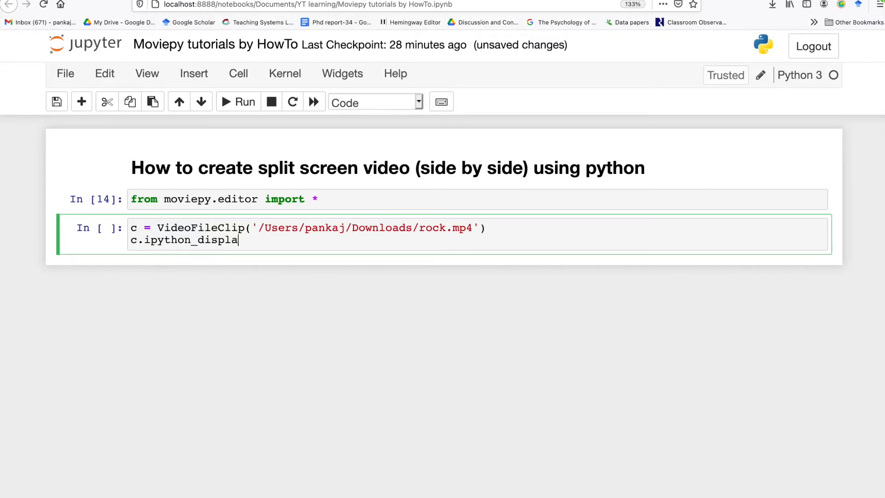
{"action": "type", "text": "(width=300"}
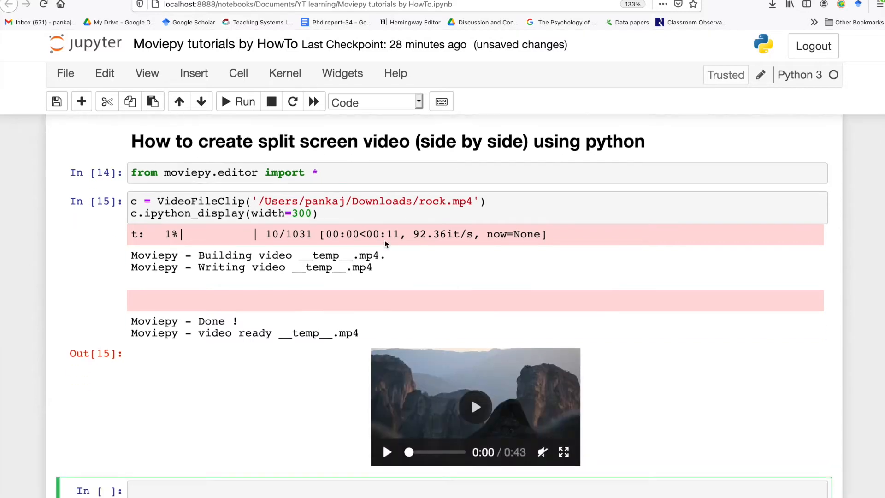
- Run the clip cell and scroll through the build messages and 0:43 rock.mp4 preview
{"action": "scroll", "scroll_direction": "down", "scroll_amount": 3}
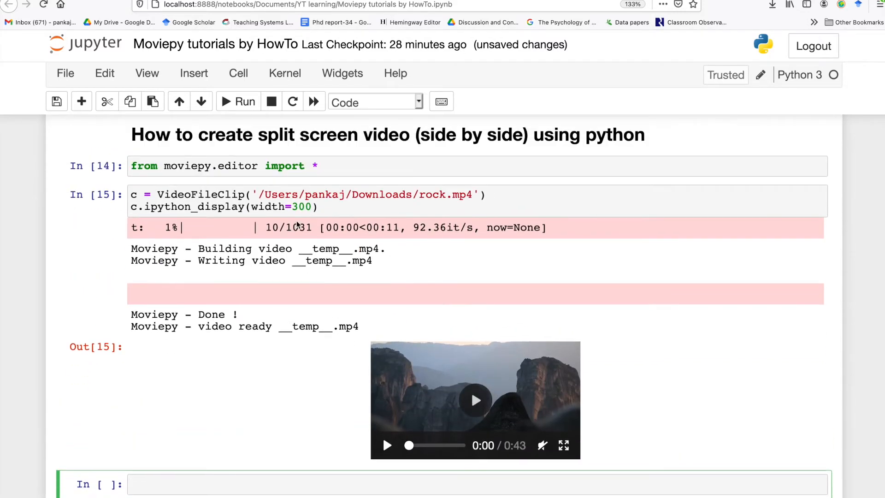
{"action": "scroll", "scroll_direction": "down", "scroll_amount": 3}
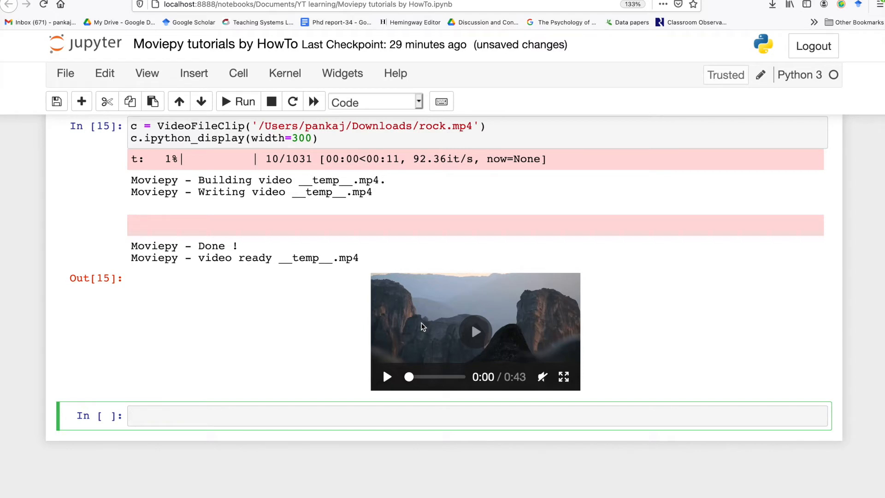
{"action": "mouse_move", "coordinate": [327, 359]}
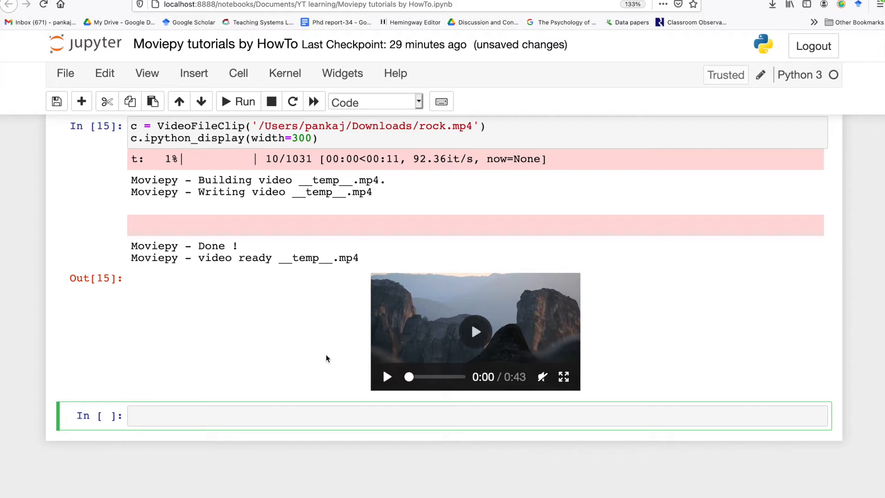
{"action": "mouse_move", "coordinate": [229, 211]}
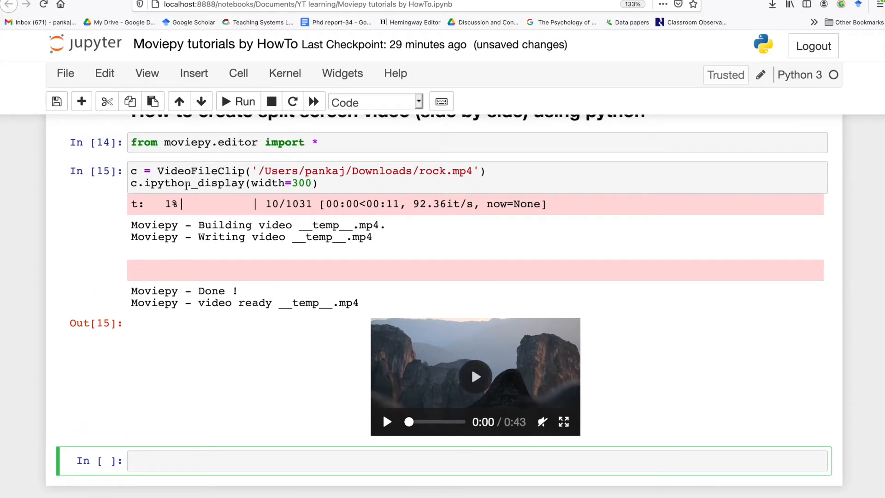
{"action": "scroll", "scroll_direction": "down", "scroll_amount": 3}
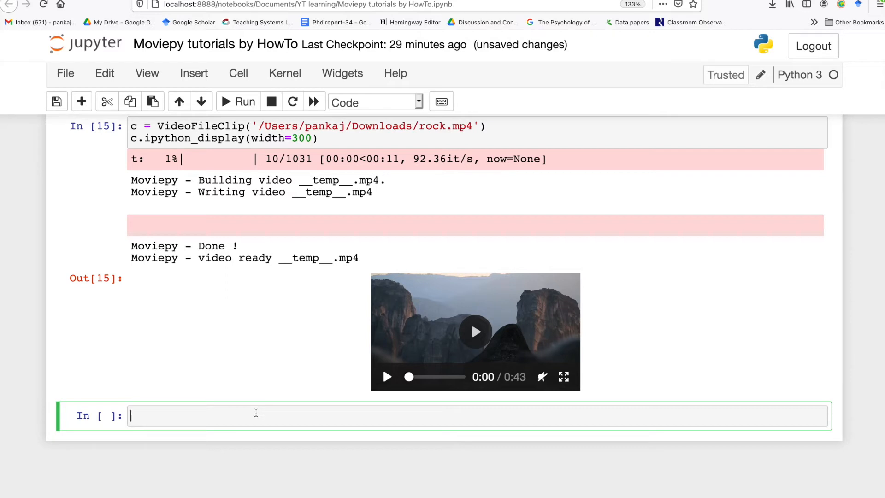
- Define the first ten-second subclip f = c.subclip(0,10)
{"action": "type", "text": "f"}
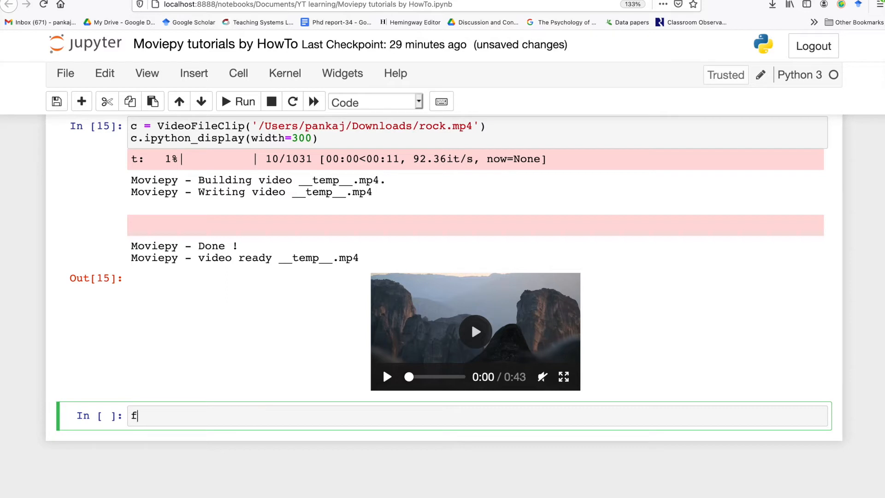
{"action": "type", "text": "= c."}
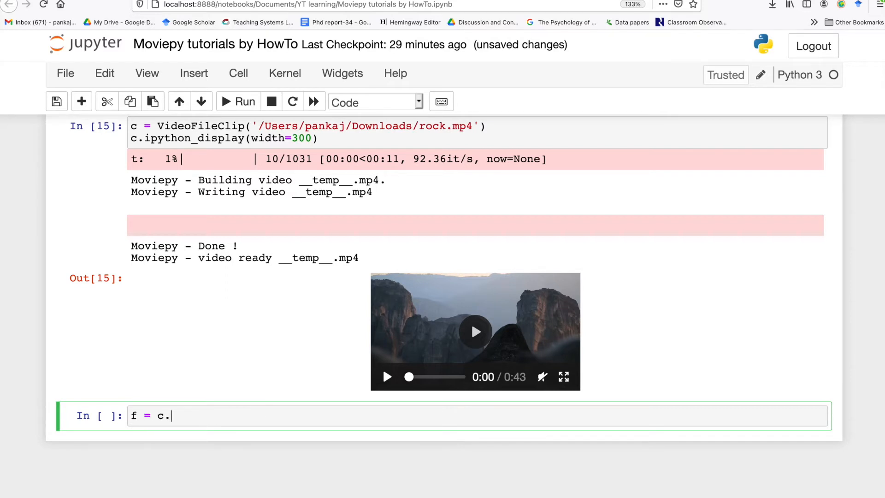
{"action": "type", "text": "subclip"}
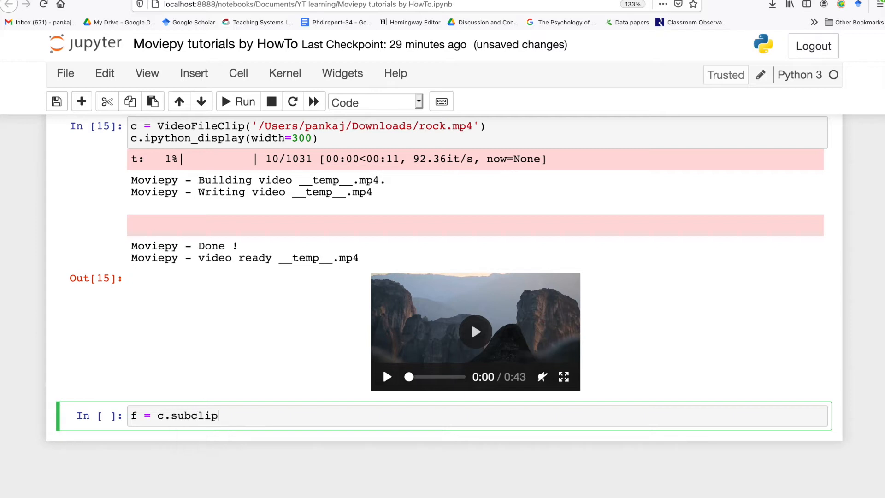
{"action": "type", "text": "(0)"}
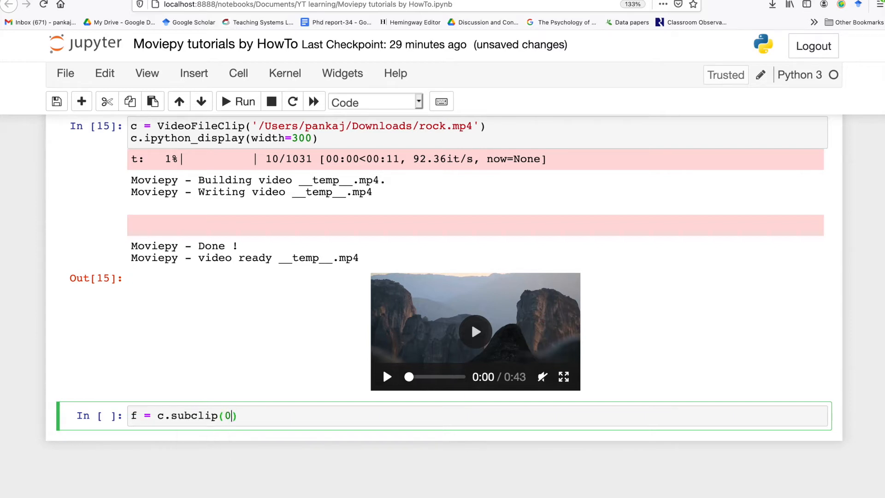
{"action": "type", "text": ",10"}
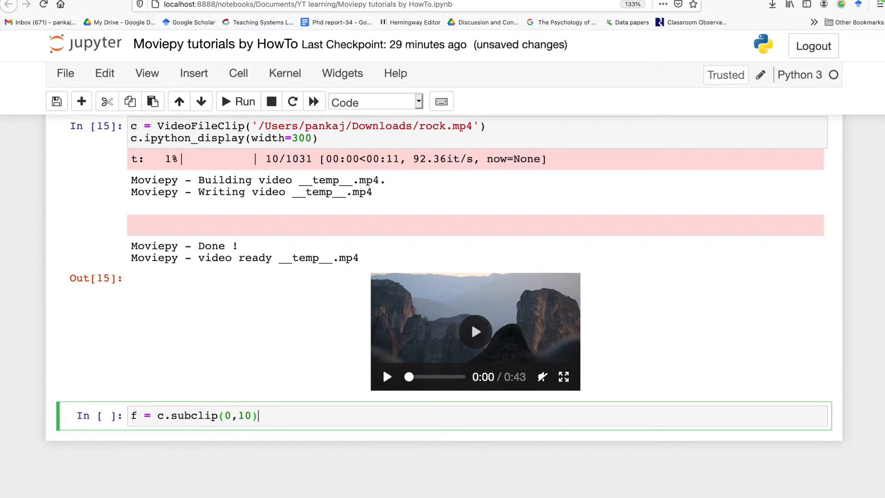
- Define the second subclip s = c.subclip(15,25) and run the cell
{"action": "type", "text": "s"}
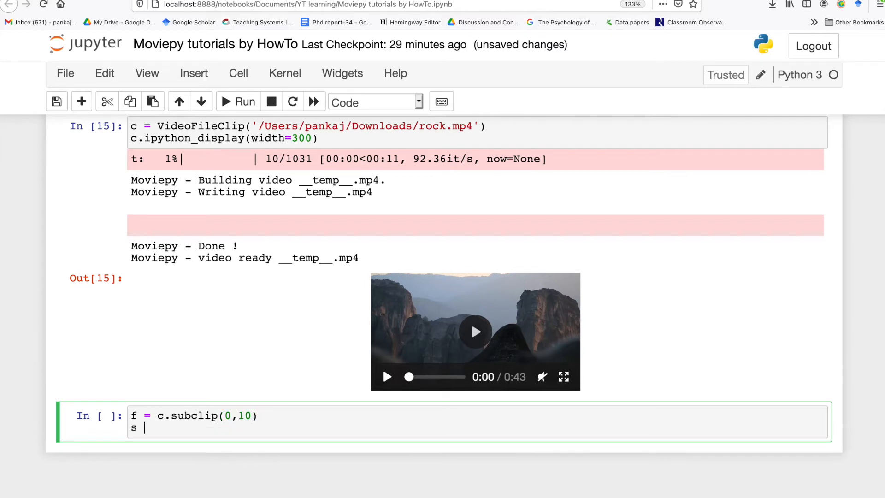
{"action": "type", "text": "= c.sub"}
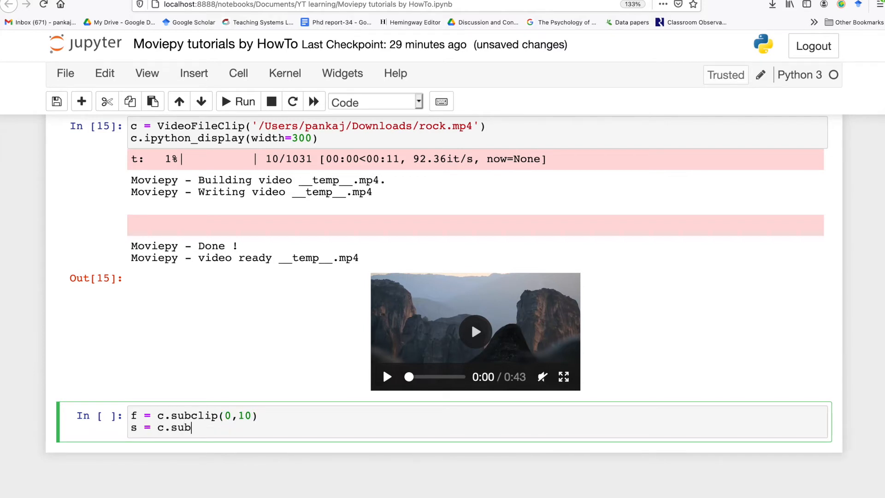
{"action": "type", "text": "clip"}
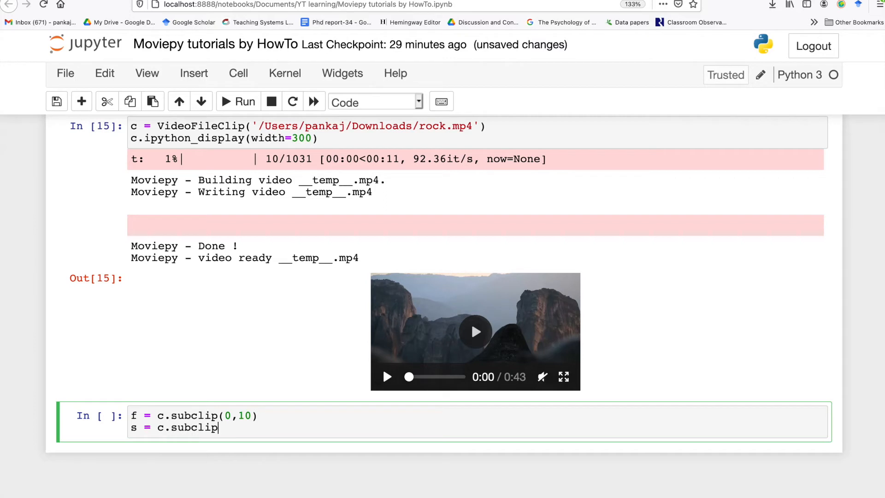
{"action": "type", "text": "()"}
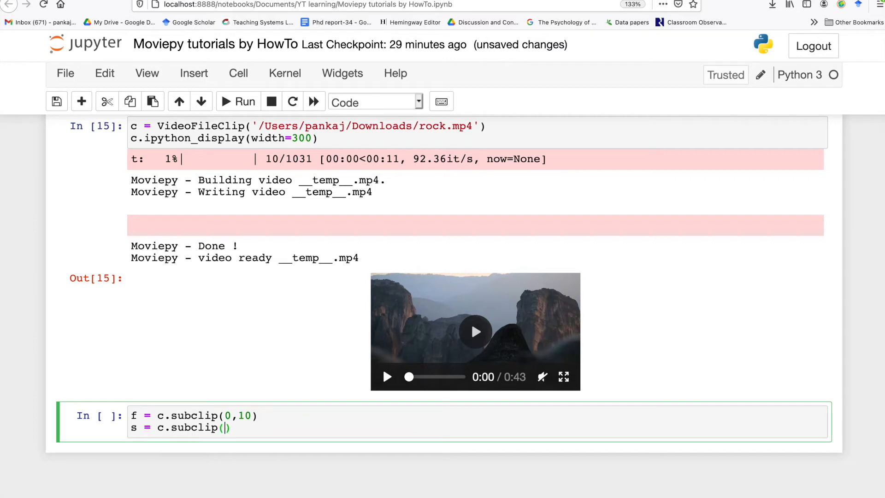
{"action": "type", "text": "15,2"}
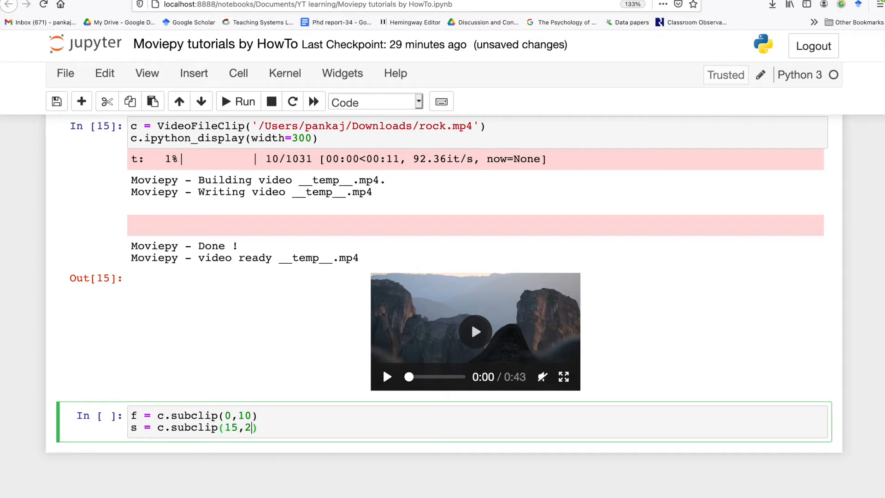
{"action": "type", "text": "5)"}
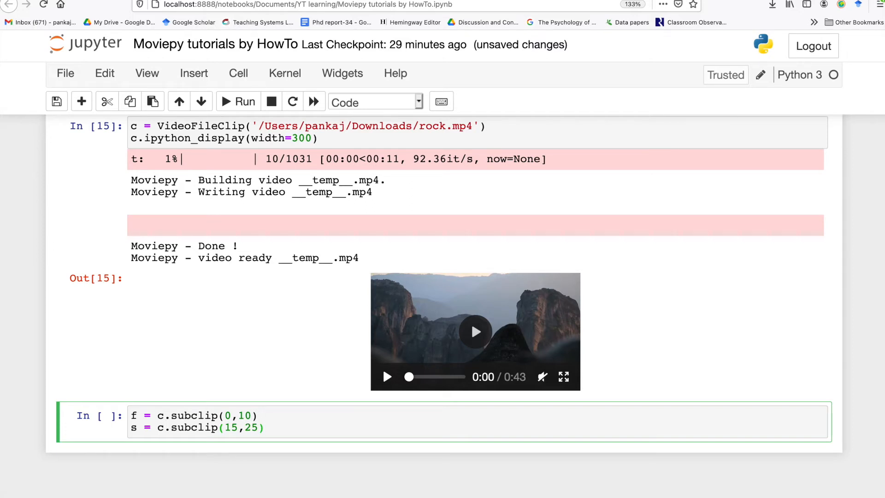
{"action": "mouse_move", "coordinate": [254, 261]}
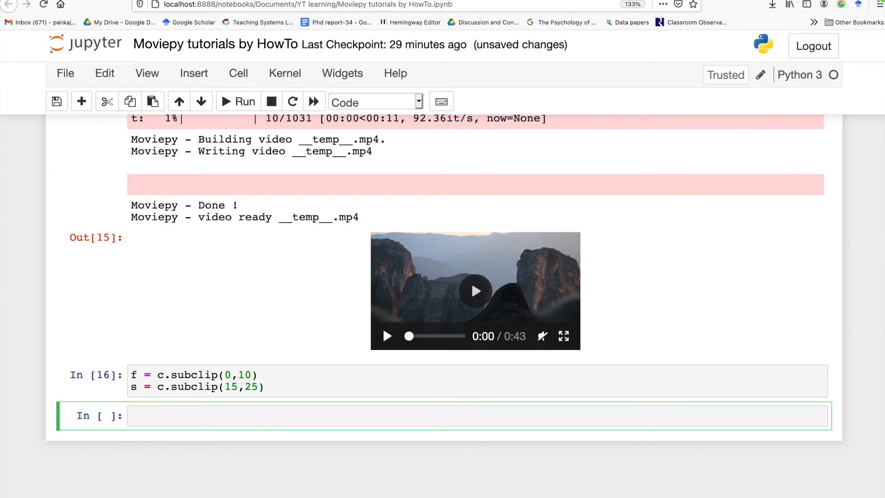
- In the empty cell, combine f and s side by side as d = clips_array([[f,s]])
{"action": "left_click", "coordinate": [484, 418]}
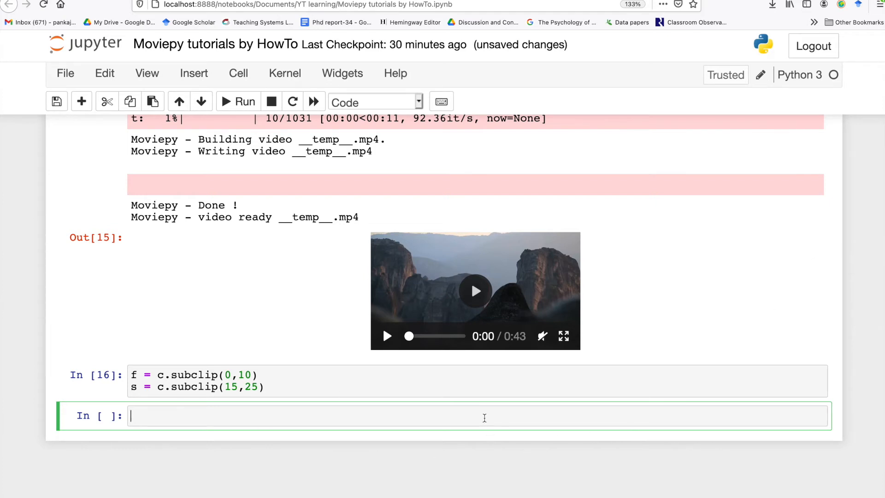
{"action": "type", "text": "d = clips_array"}
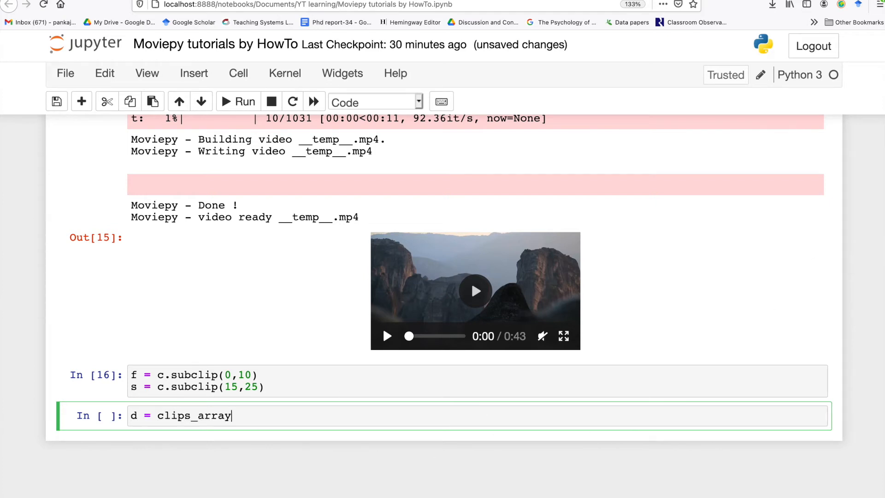
{"action": "type", "text": "(["}
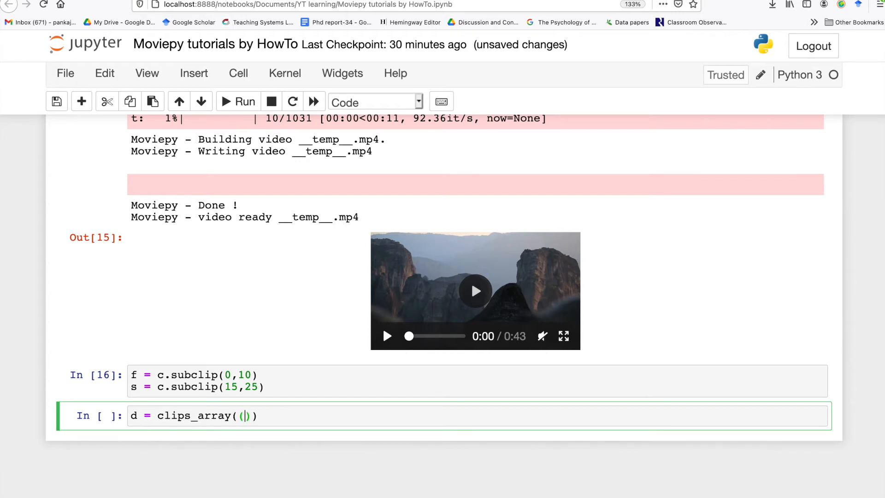
{"action": "type", "text": "[[]]"}
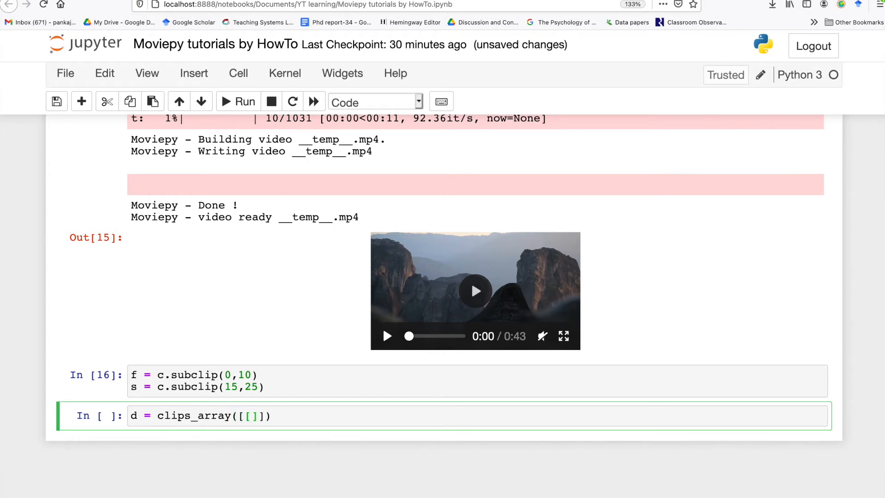
{"action": "type", "text": "f,s"}
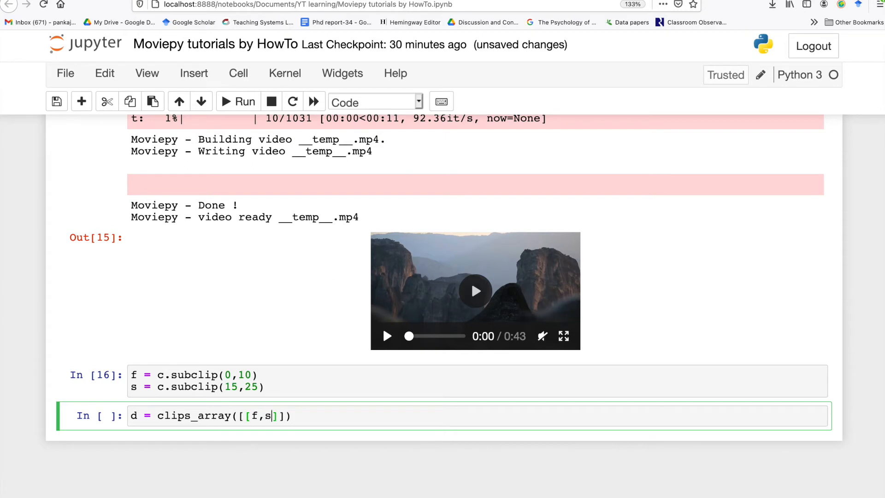
{"action": "mouse_move", "coordinate": [237, 434]}
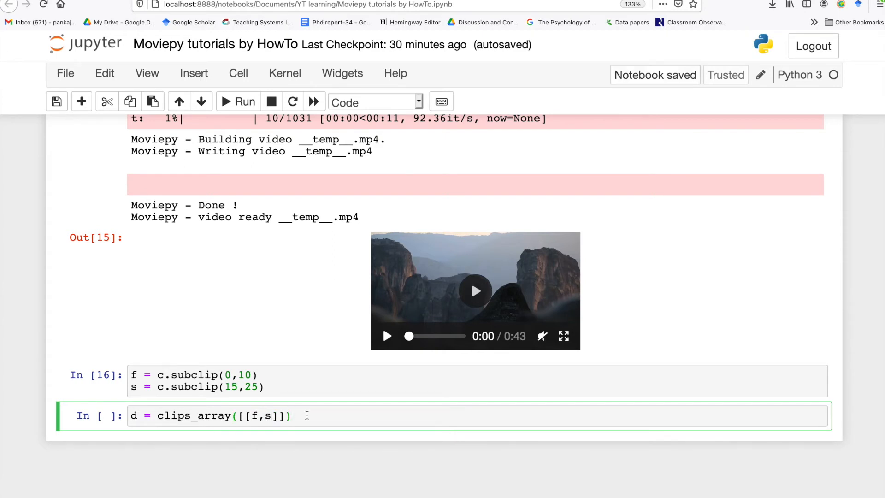
- Add d.ipython_display(width=400) and run the cell to render the preview
{"action": "type", "text": "d"}
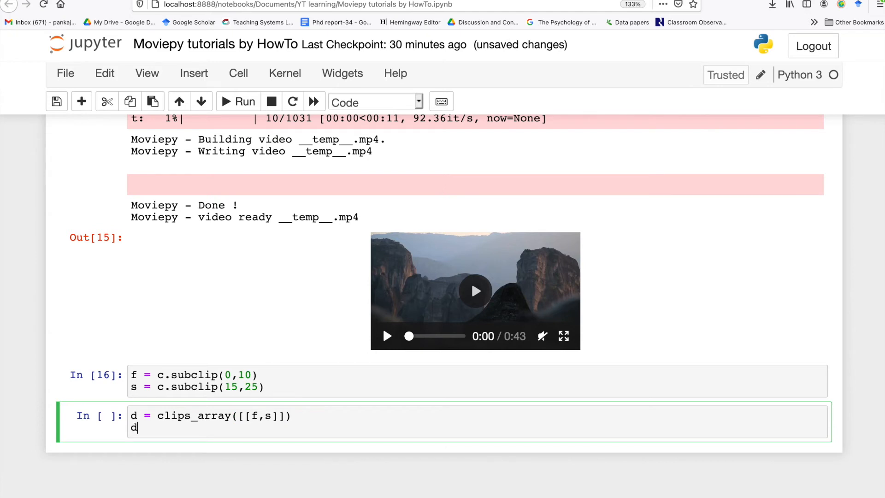
{"action": "type", "text": "."}
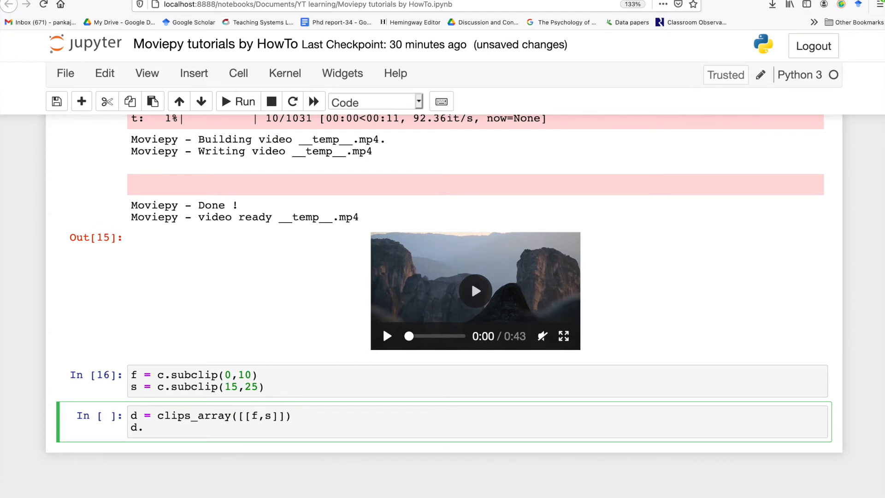
{"action": "type", "text": "ipython_display(width"}
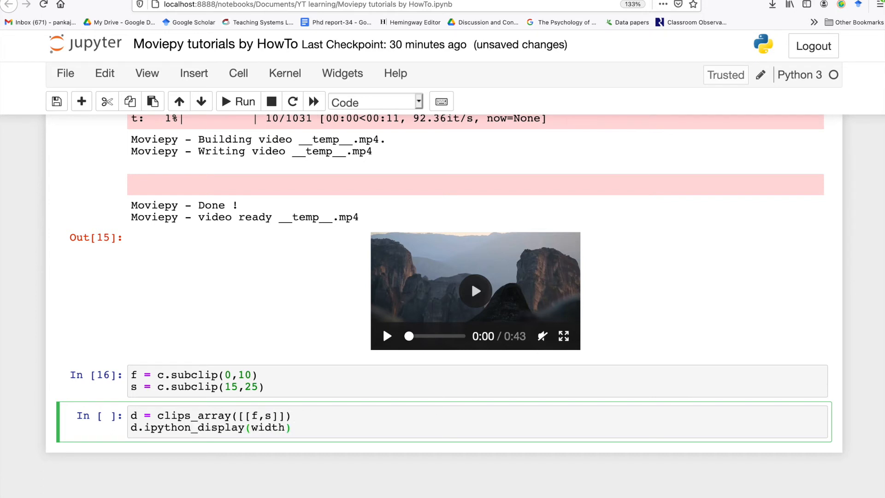
{"action": "type", "text": "=400"}
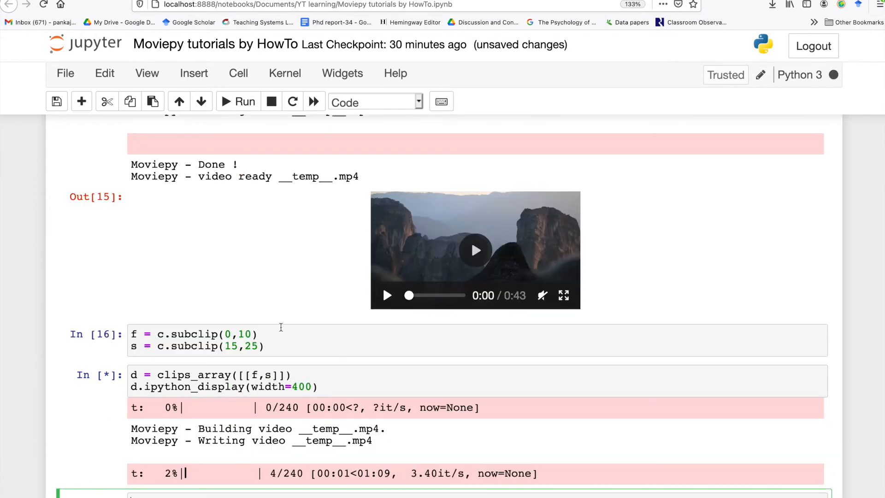
- Scroll down to follow the split-screen render progress while it builds
{"action": "scroll", "scroll_direction": "down", "scroll_amount": 3}
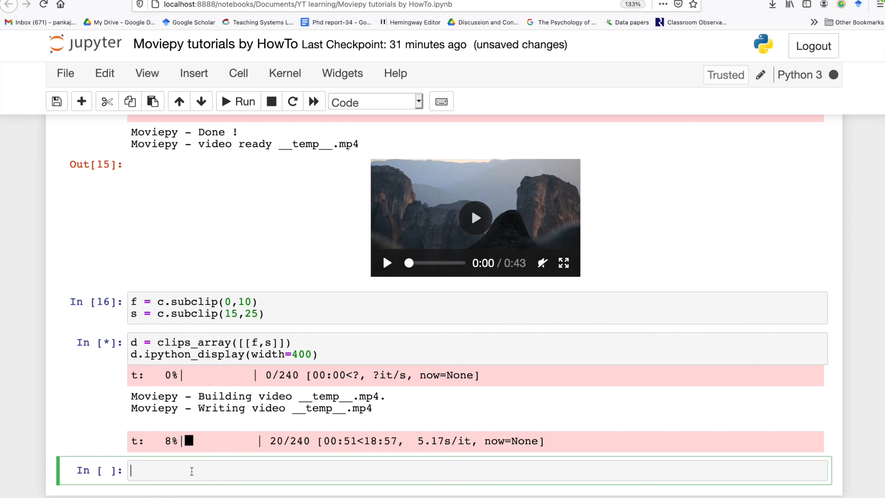
- Type d.write_videofile('processed.mp4') in the new cell
{"action": "type", "text": "d"}
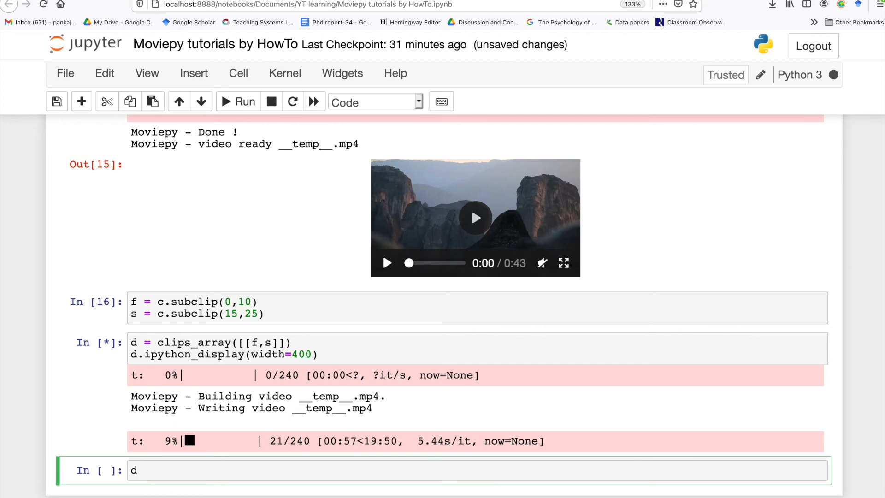
{"action": "type", "text": ".writ"}
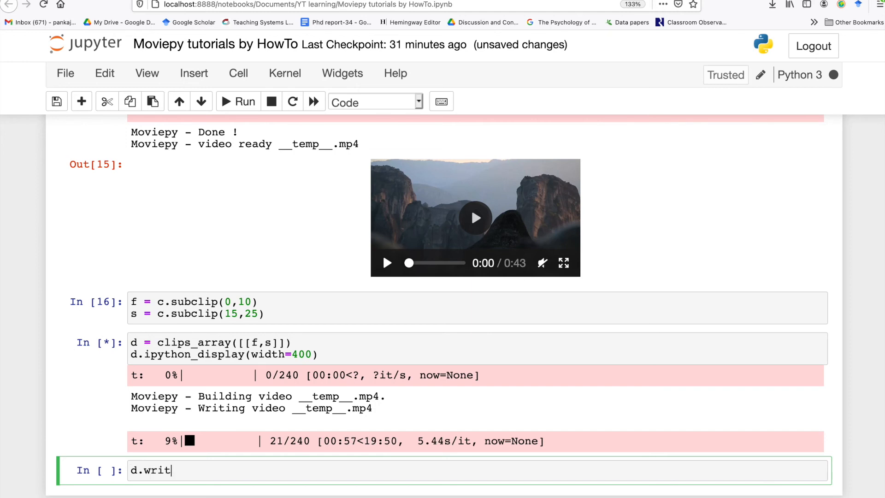
{"action": "type", "text": "e_"}
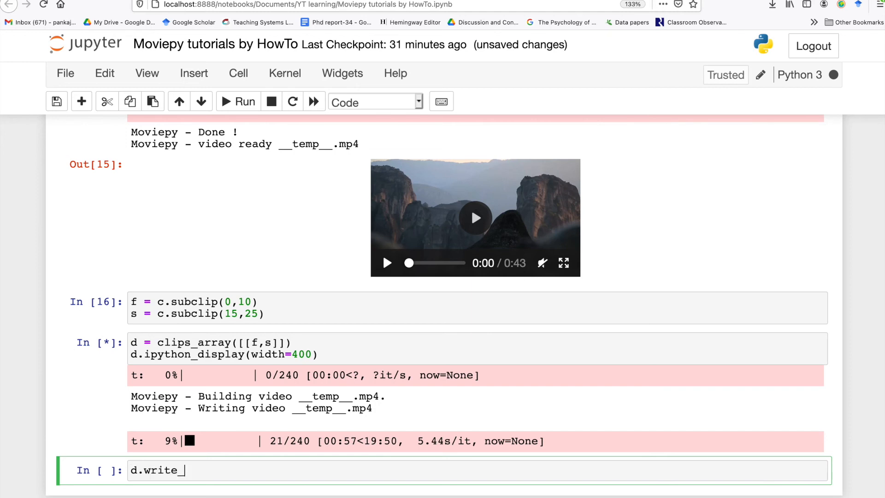
{"action": "type", "text": "videofile("}
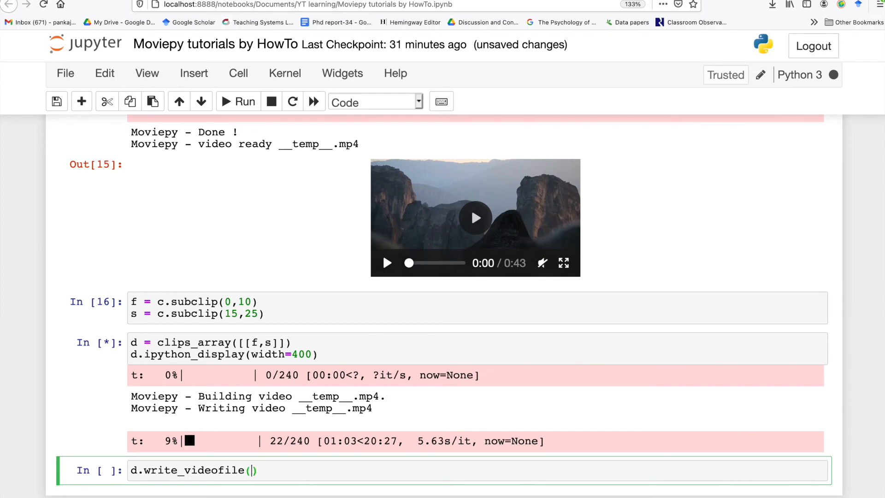
{"action": "type", "text": "''"}
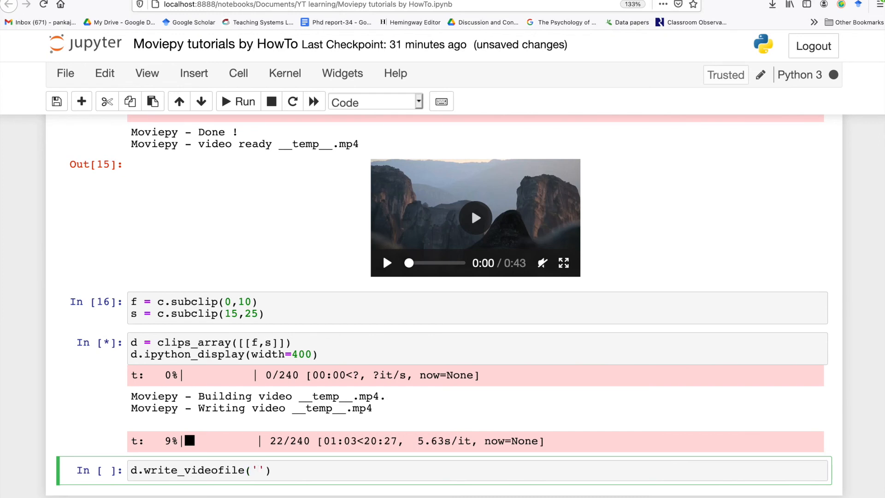
{"action": "type", "text": "processed."}
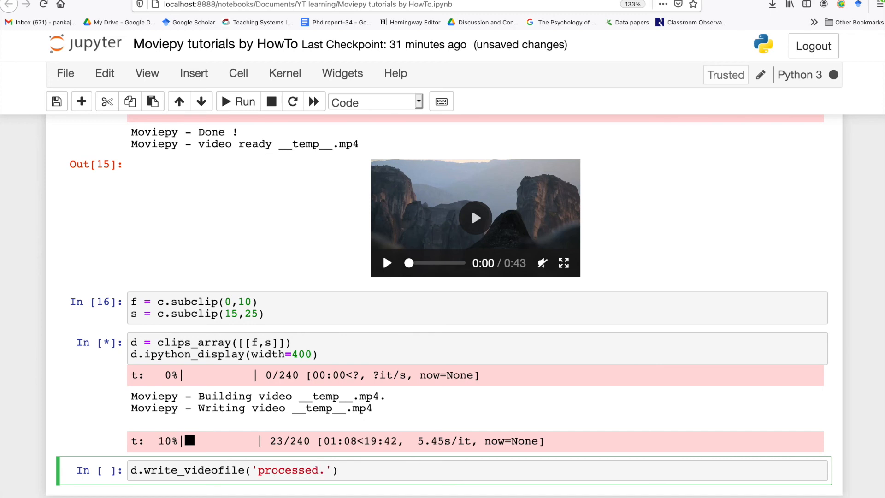
{"action": "type", "text": "mp4"}
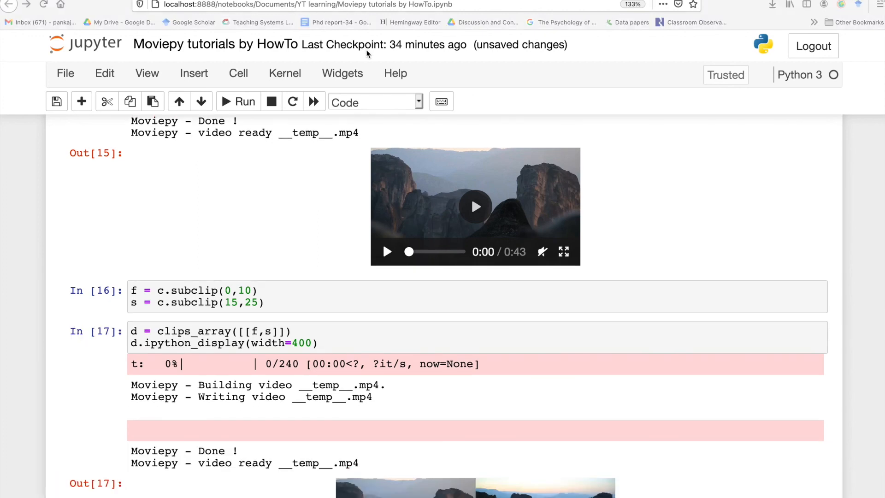
- Play the Out[17] side-by-side preview of tortoises and a climber in full screen
{"action": "scroll", "scroll_direction": "down", "scroll_amount": 3}
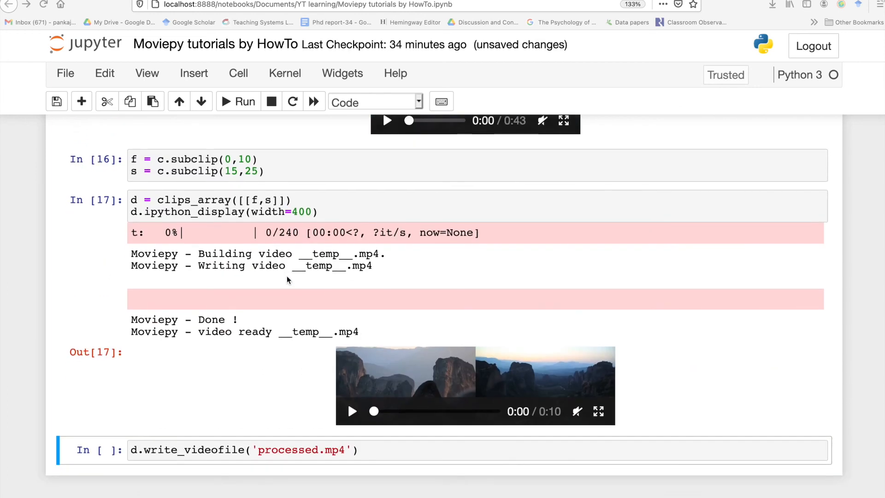
{"action": "mouse_move", "coordinate": [297, 287]}
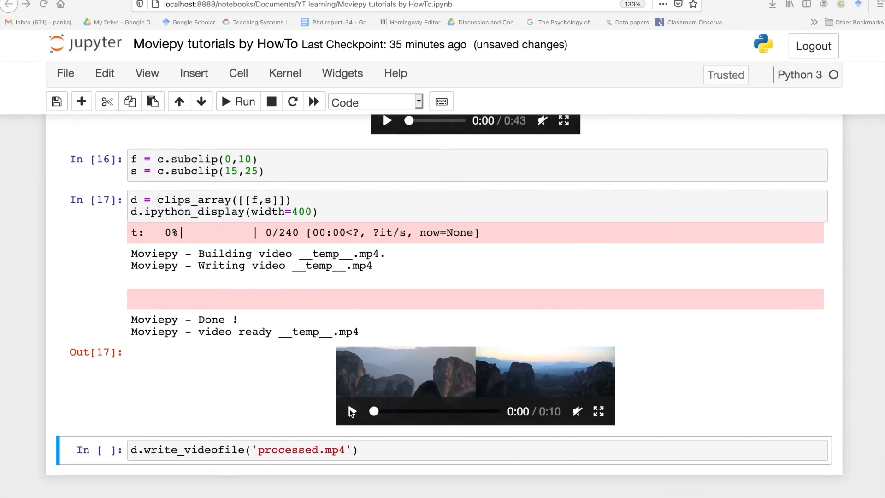
{"action": "left_click", "coordinate": [351, 411]}
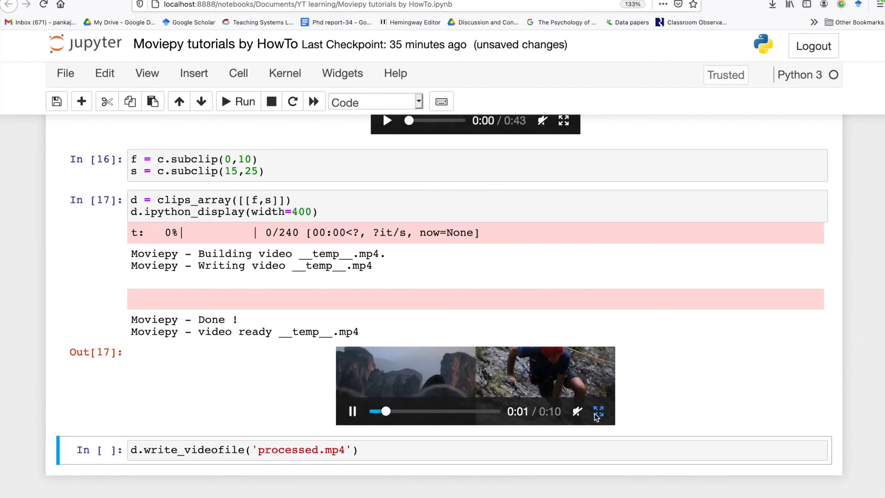
{"action": "left_click", "coordinate": [598, 412]}
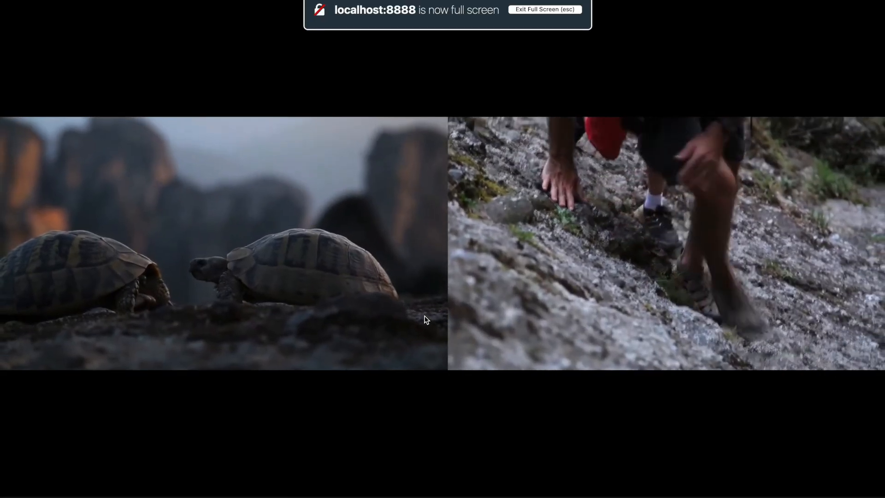